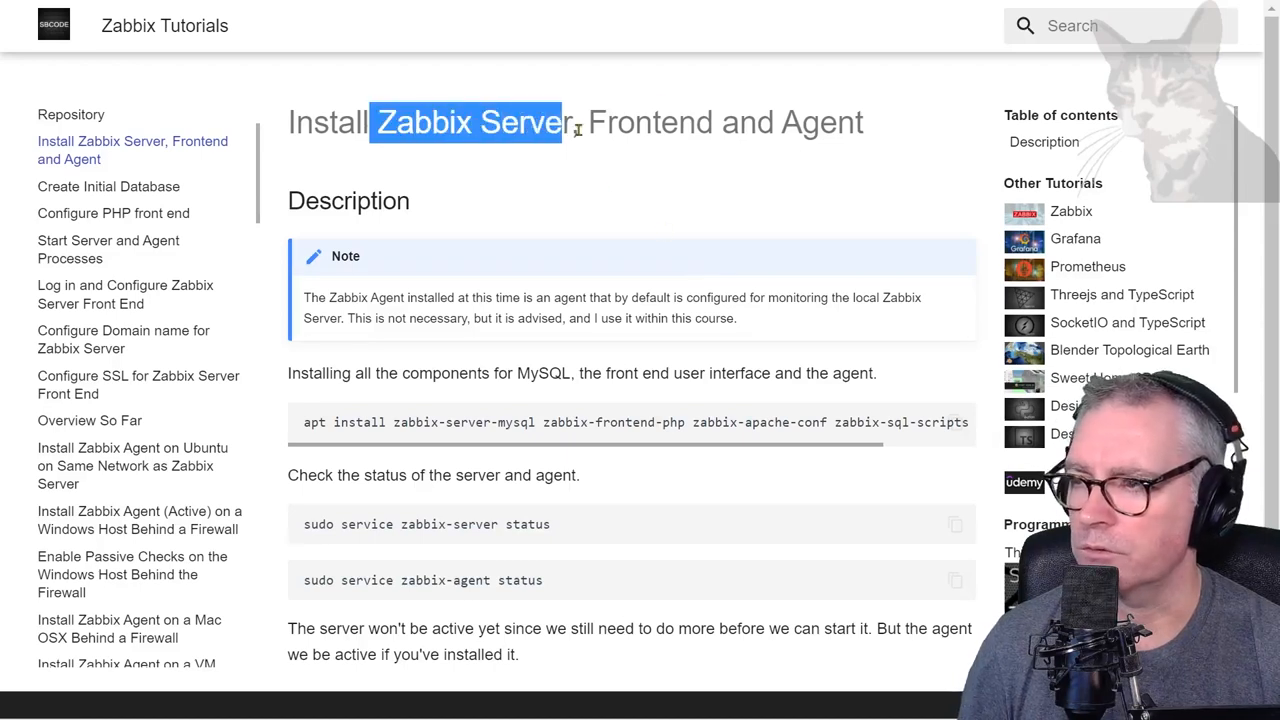
Scroll the Zabbix download page down to the step 2b apt install command.
left_click(810, 236)
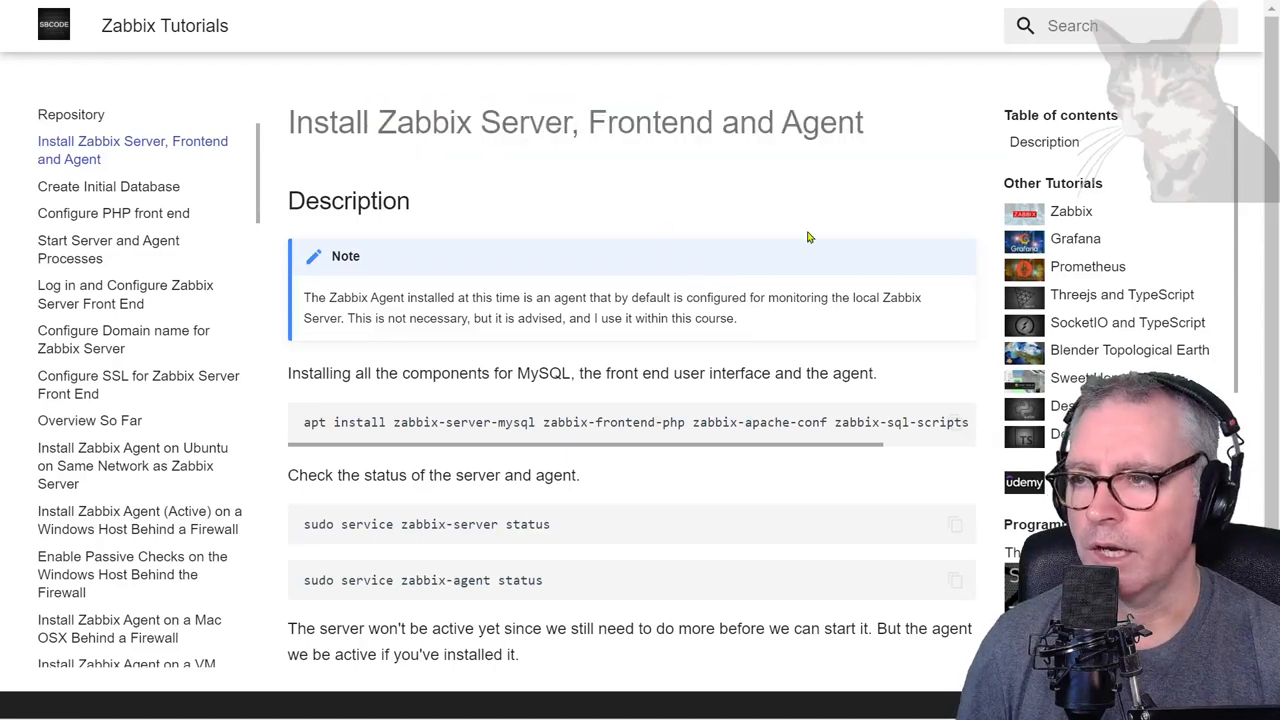
double_click(822, 122)
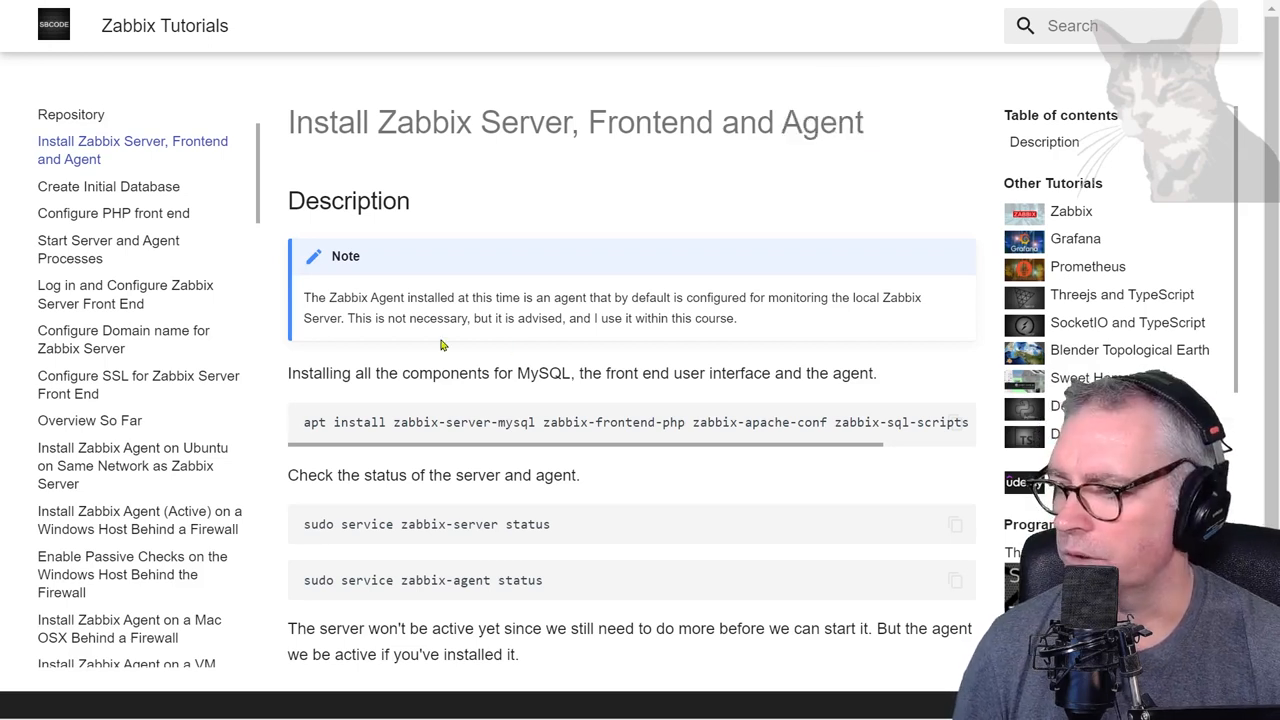
mouse_move(304, 428)
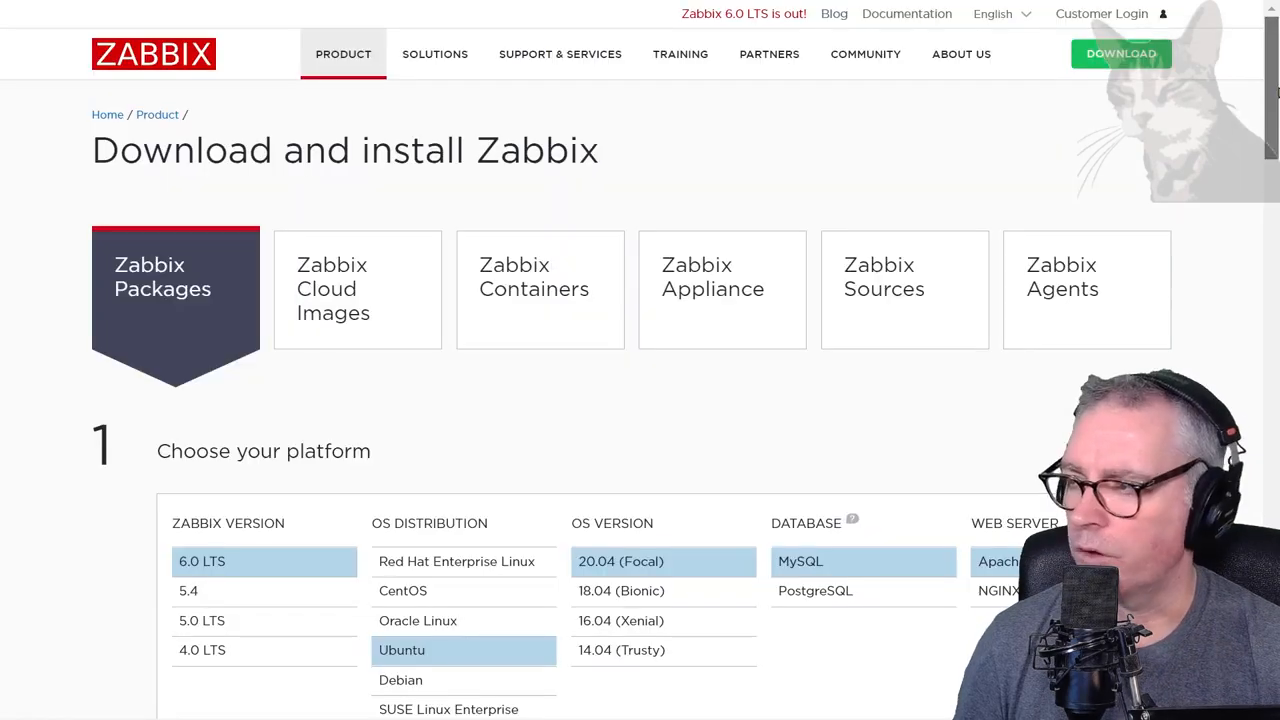
mouse_move(310, 392)
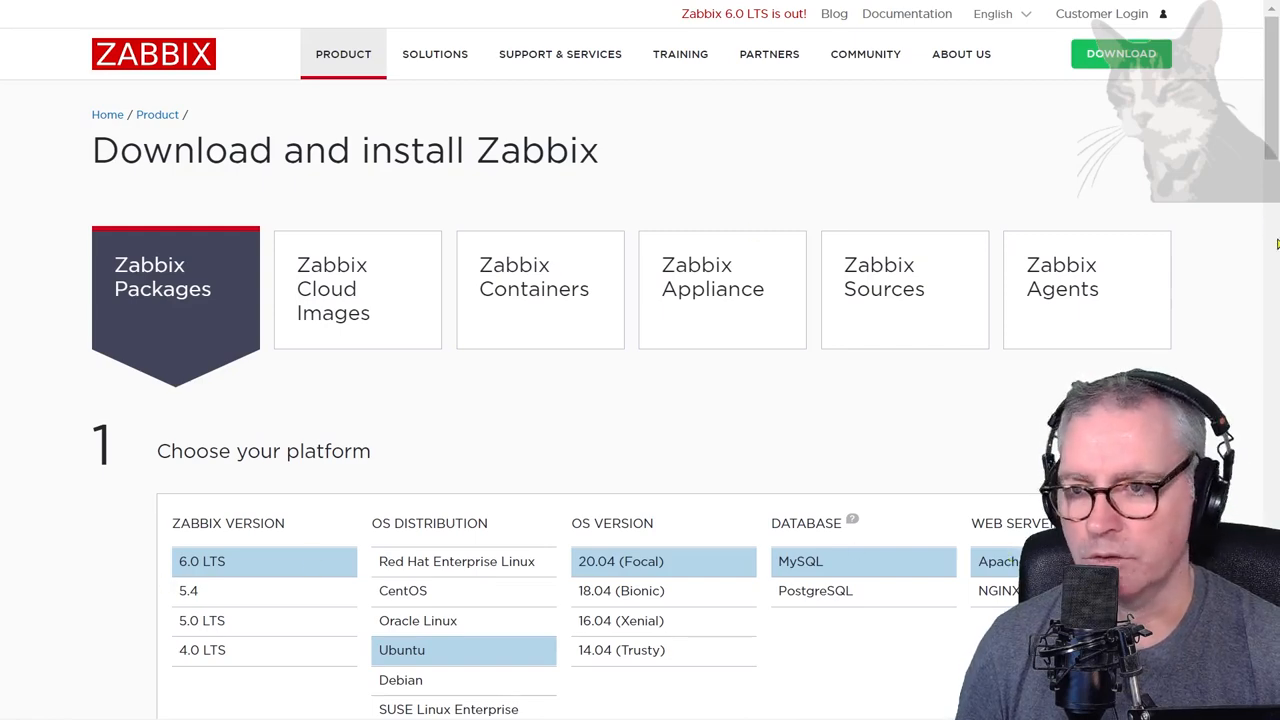
scroll("down", 3)
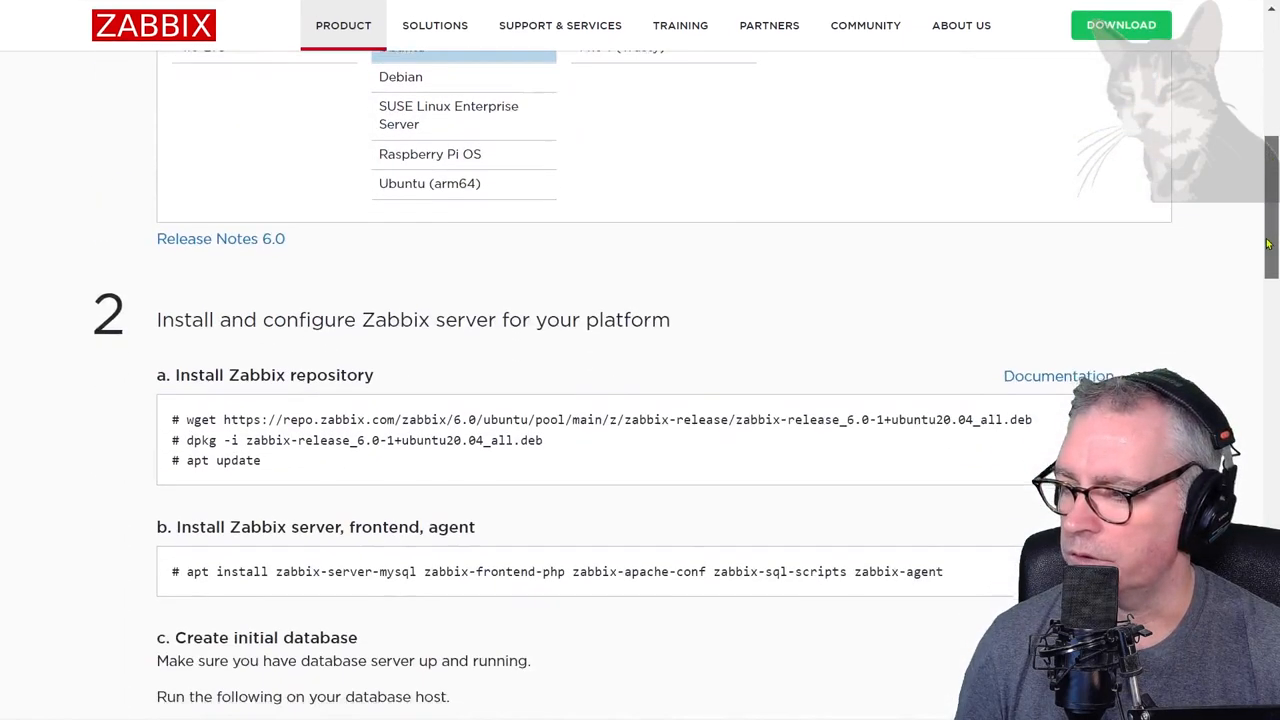
scroll("down", 3)
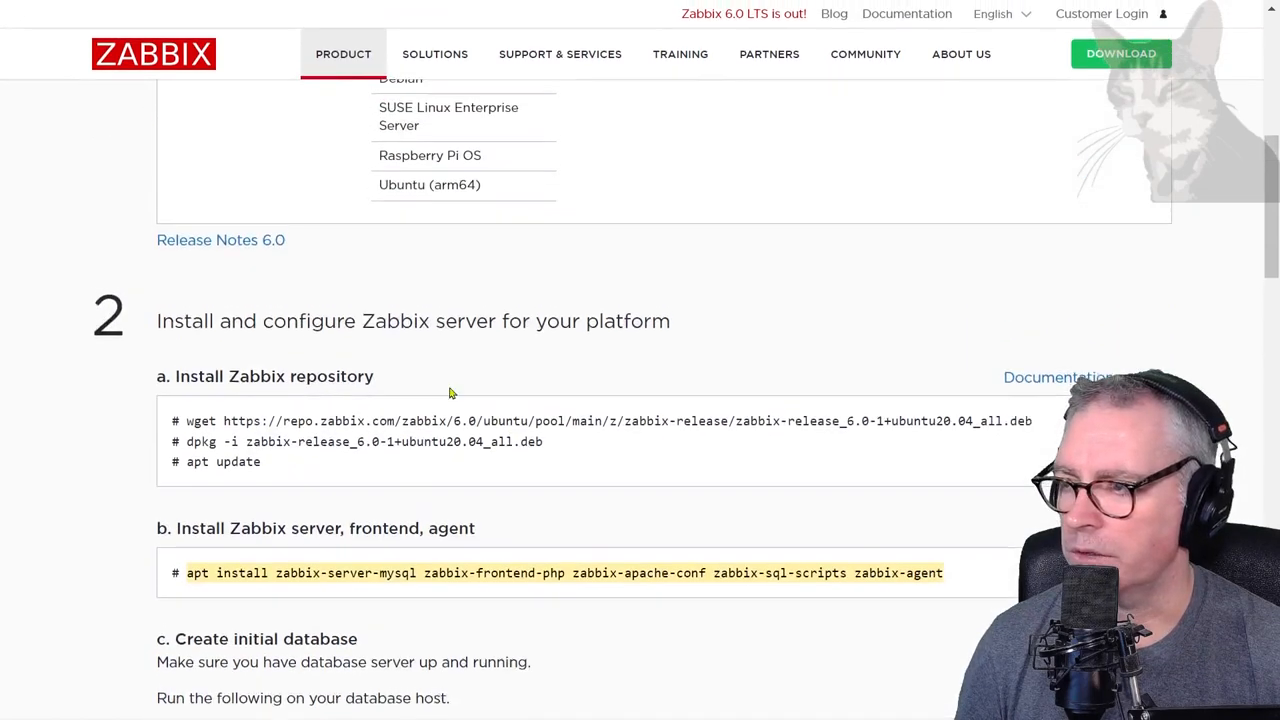
scroll("down", 3)
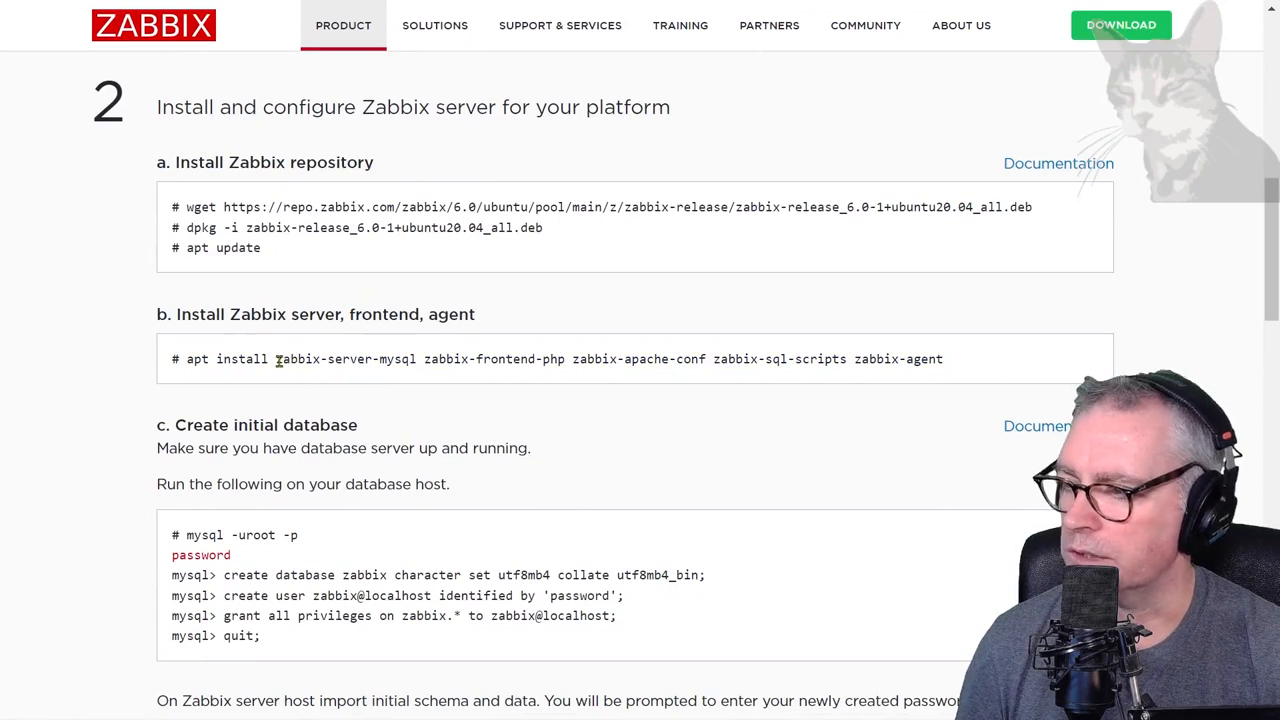
Select the install command text, highlighting zabbix-agent, and continue down the page.
double_click(348, 360)
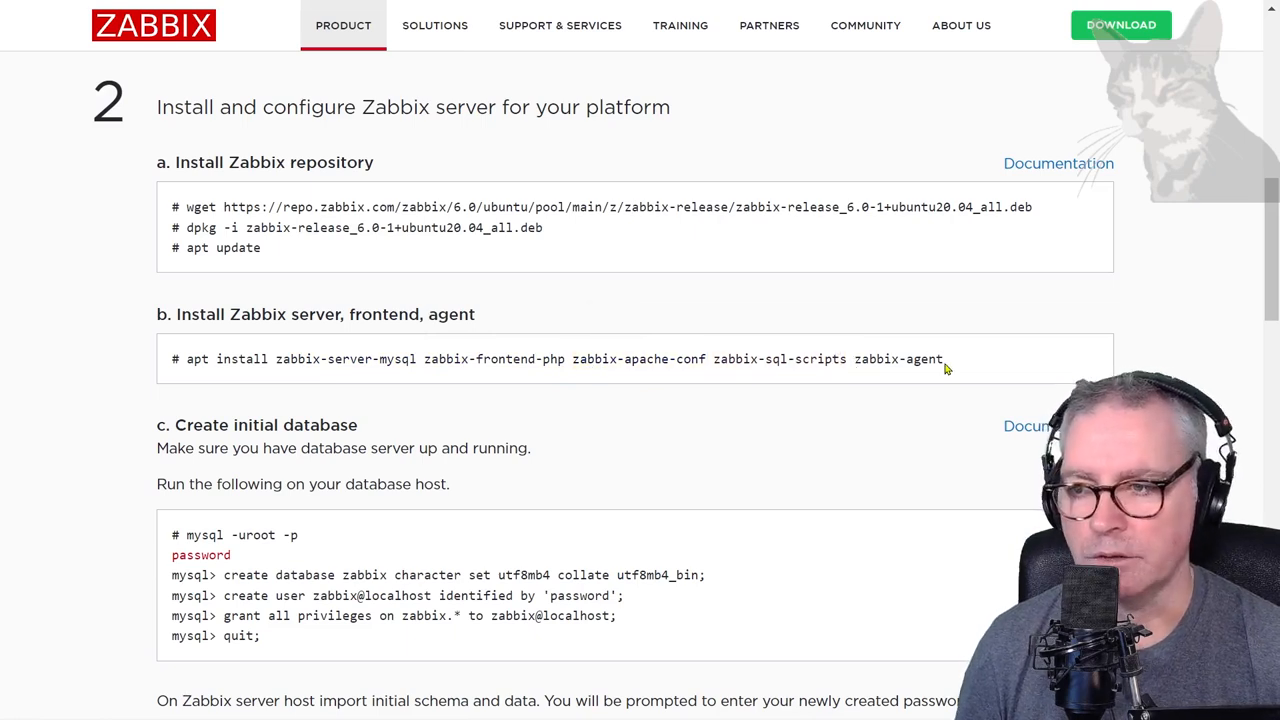
double_click(898, 360)
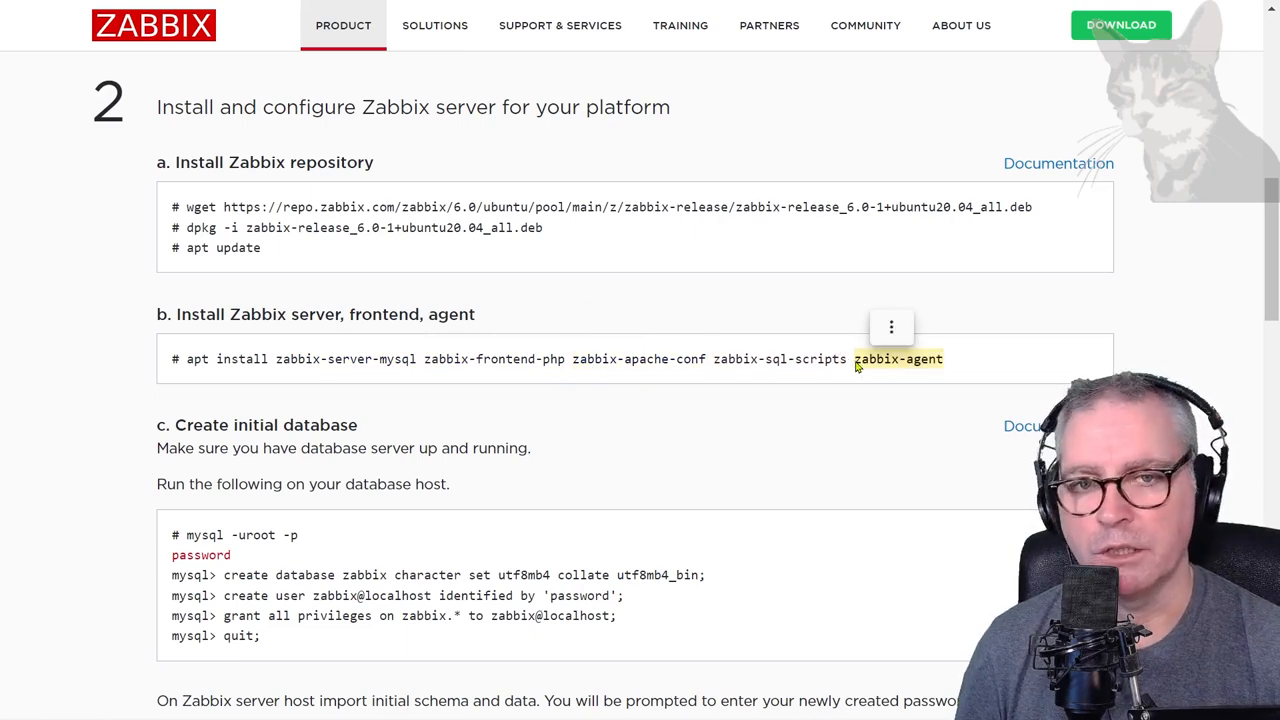
mouse_move(876, 364)
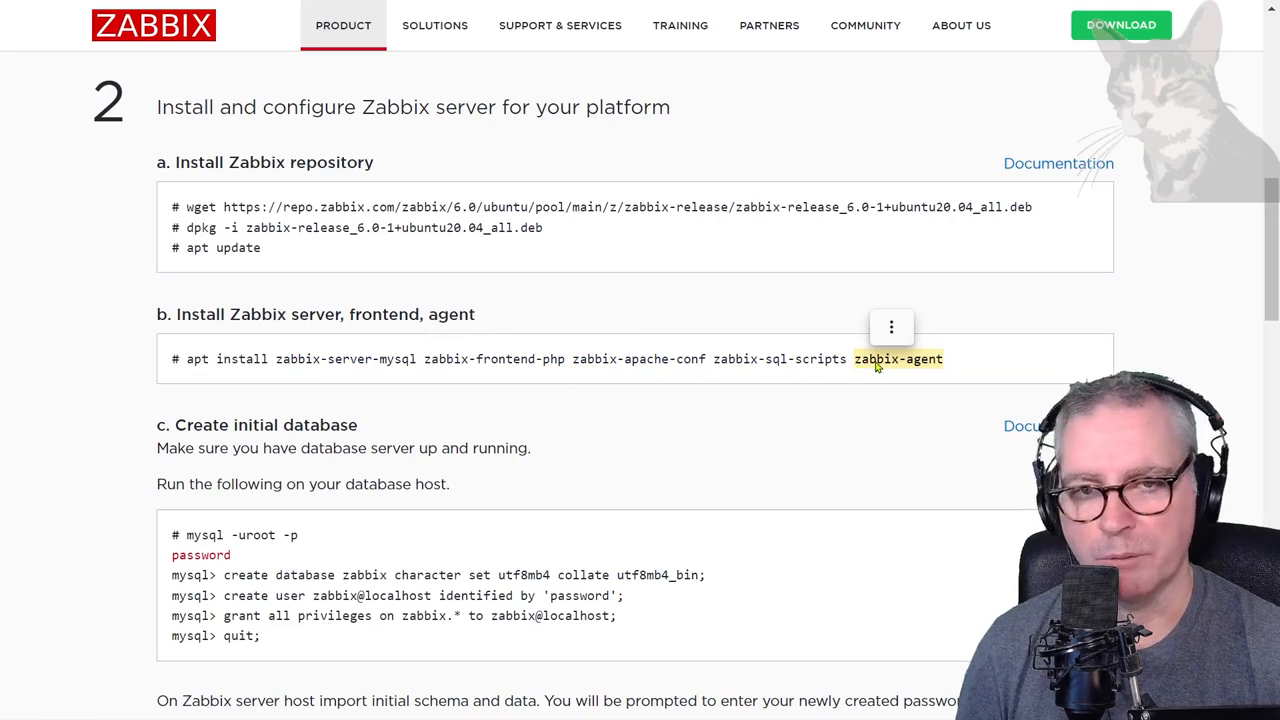
mouse_move(848, 364)
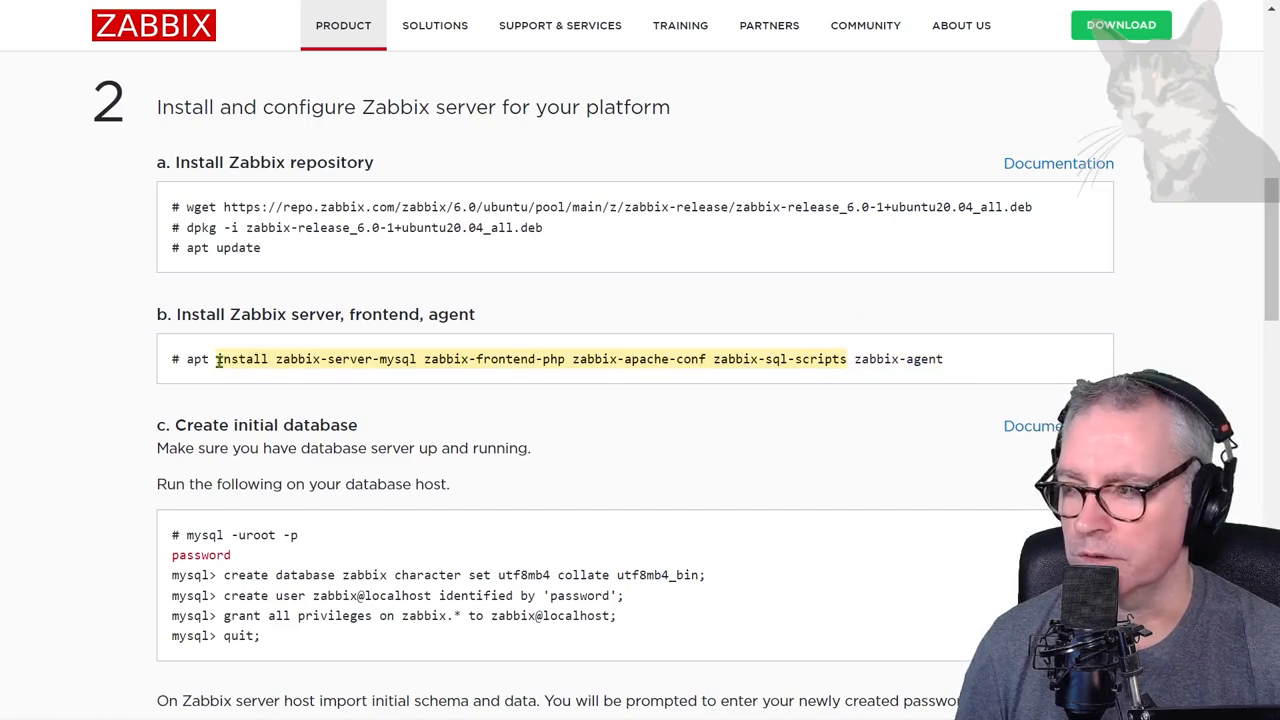
scroll("down", 3)
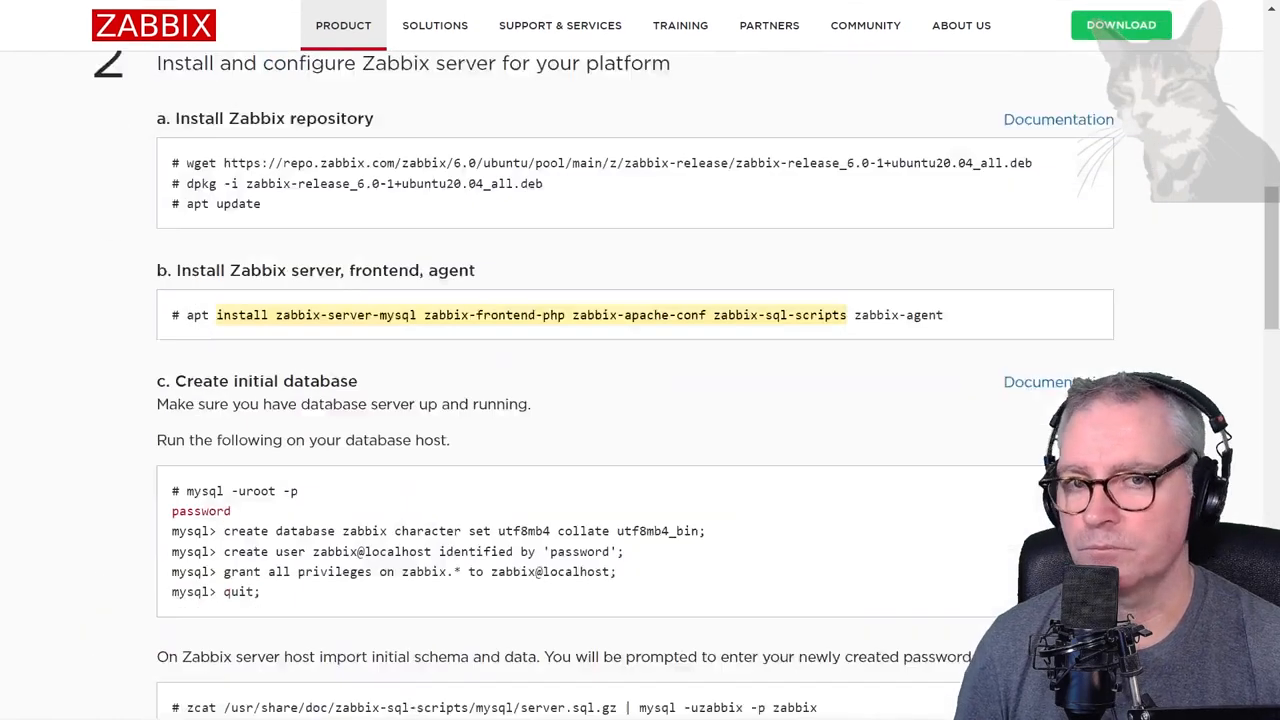
scroll("down", 3)
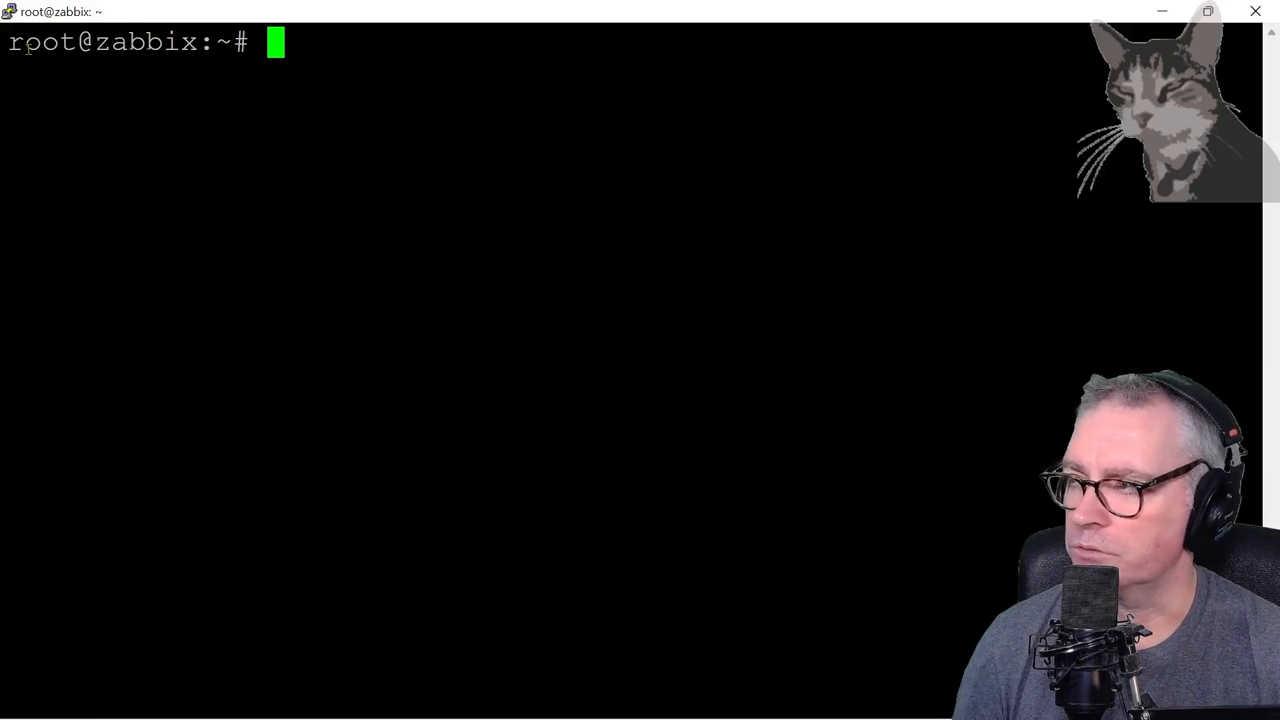
Run sudo apt install zabbix-server-mysql zabbix-frontend-php zabbix-apache-conf zabbix-sql-scripts zabbix-agent.
type("apt install zabbix-server-mysql zabbix-frontend-php zabbix-apache-conf zabbix-sql-scripts zabbix-agent")
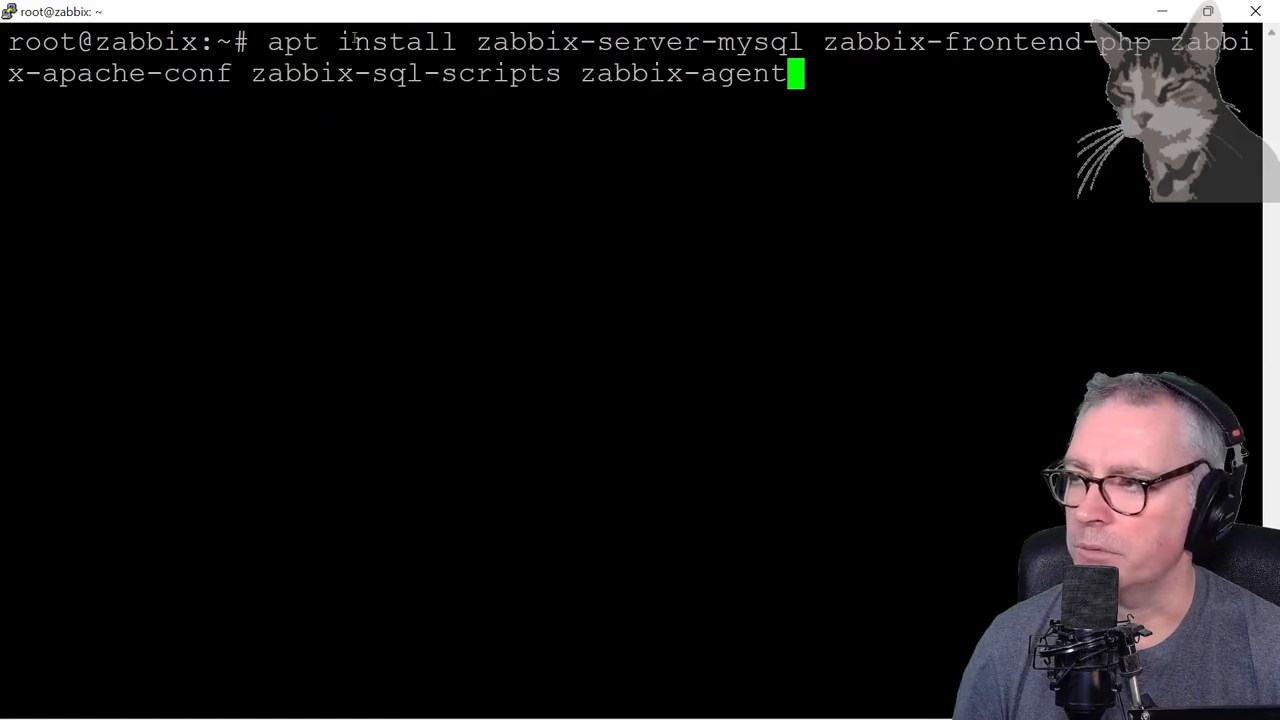
mouse_move(800, 6)
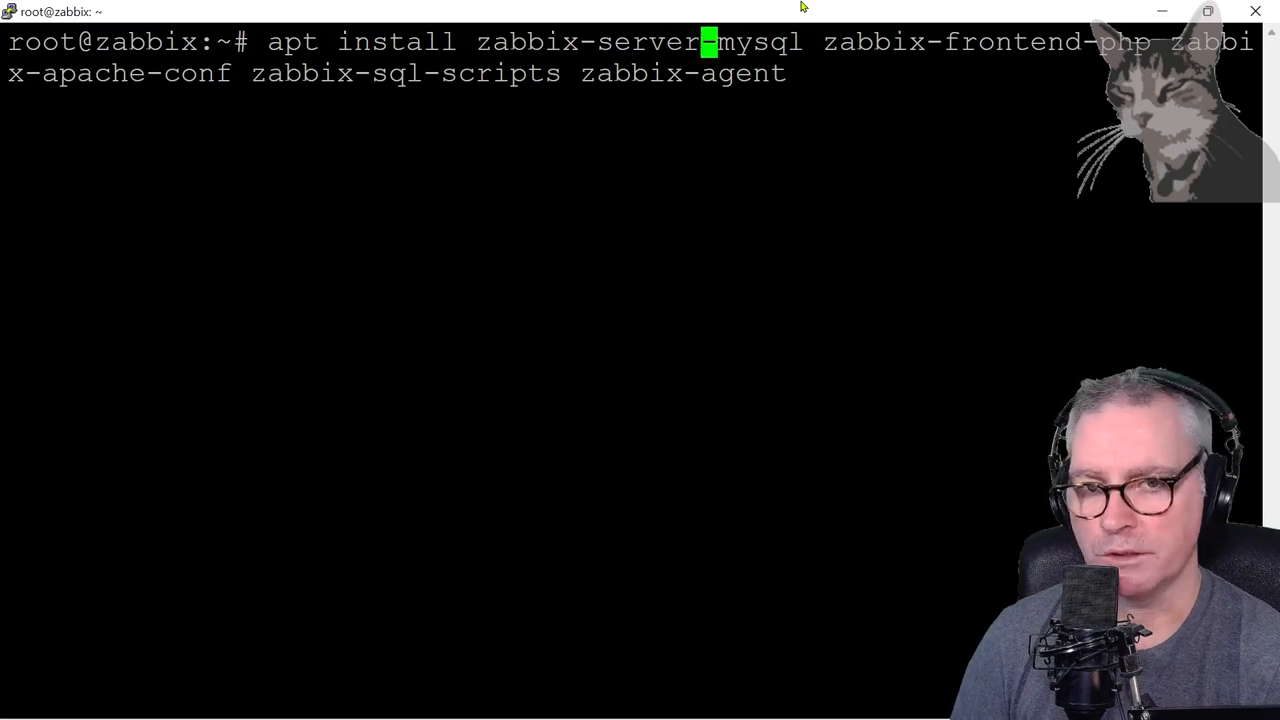
type("s")
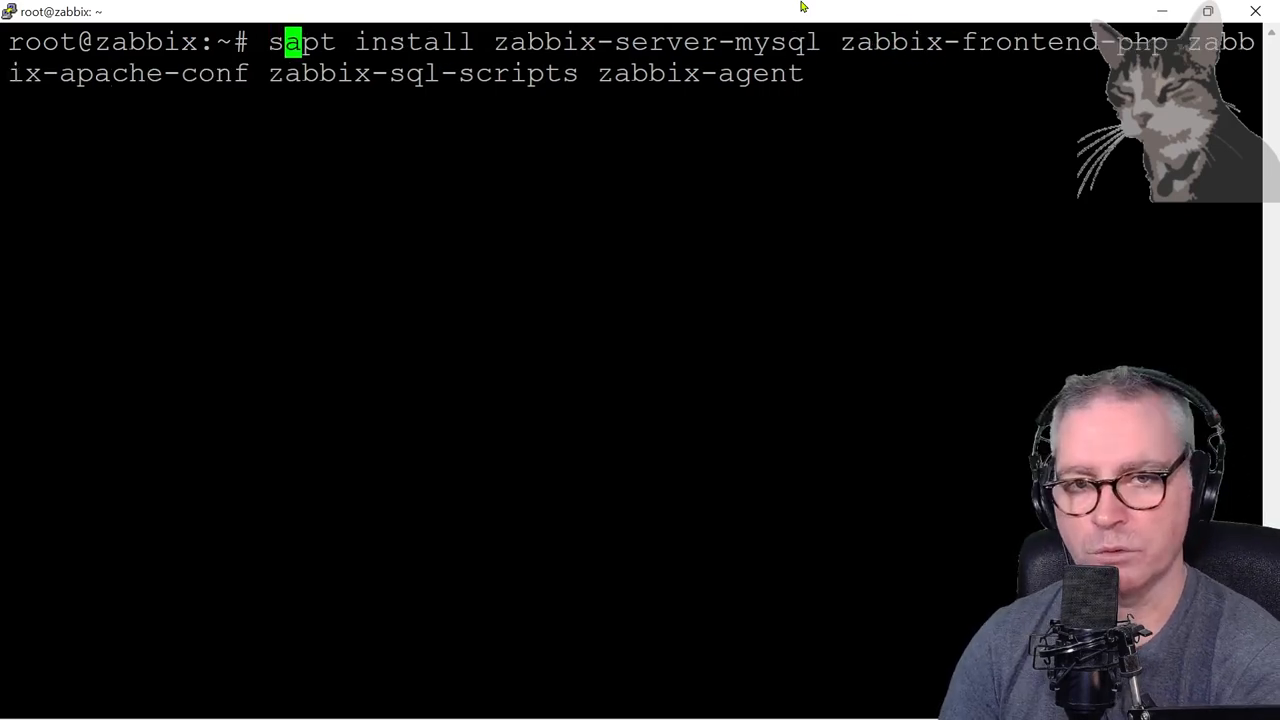
type("udo")
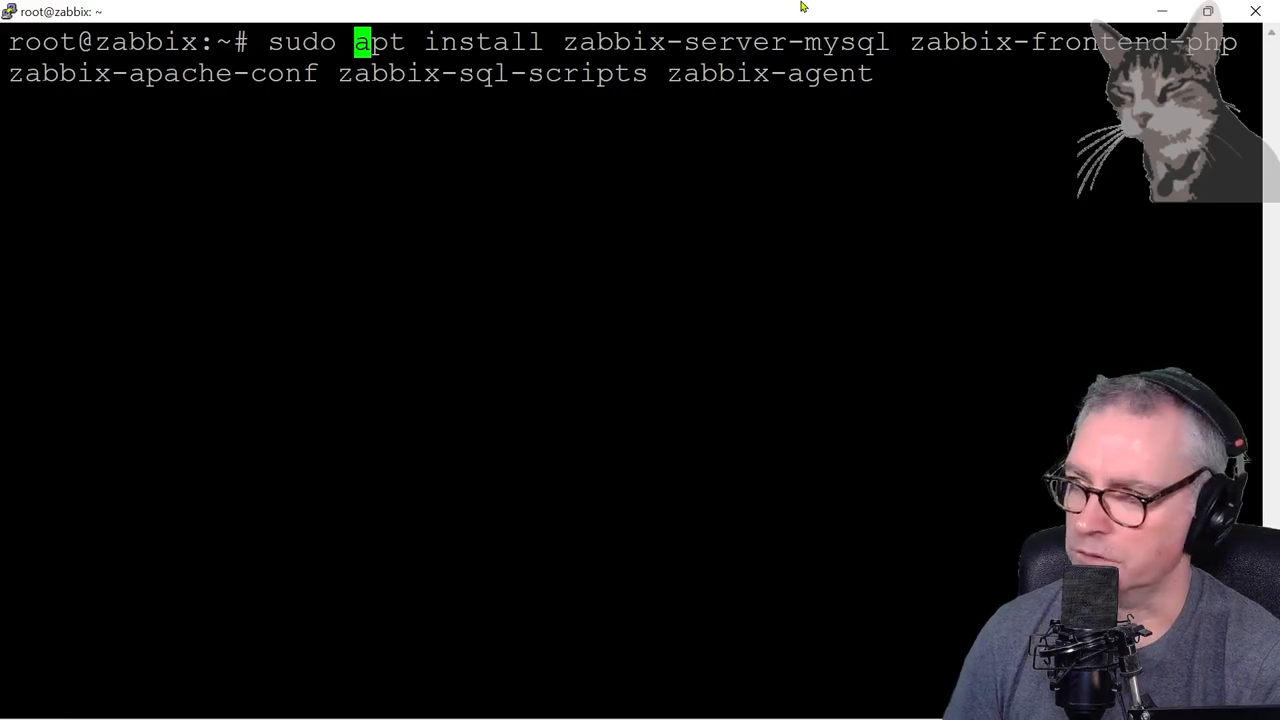
key("Return")
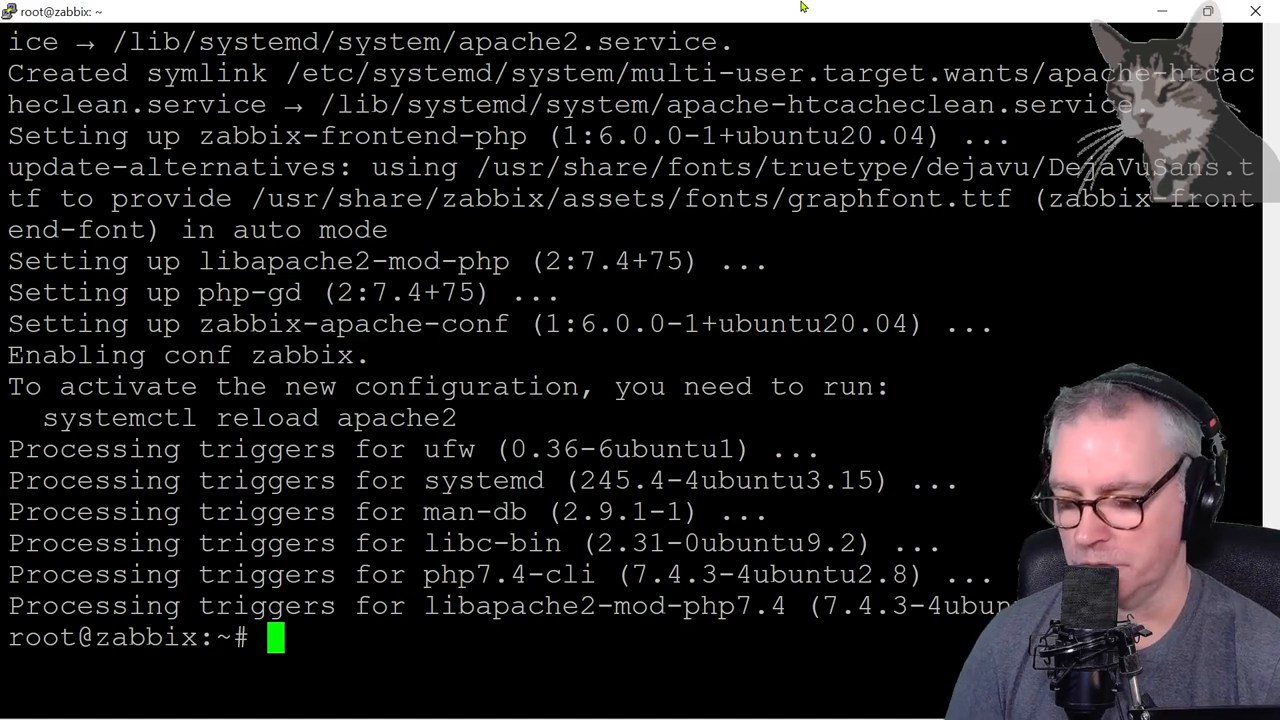
Enter the command sudo service zabbix-server status to check the server service.
type("sudo")
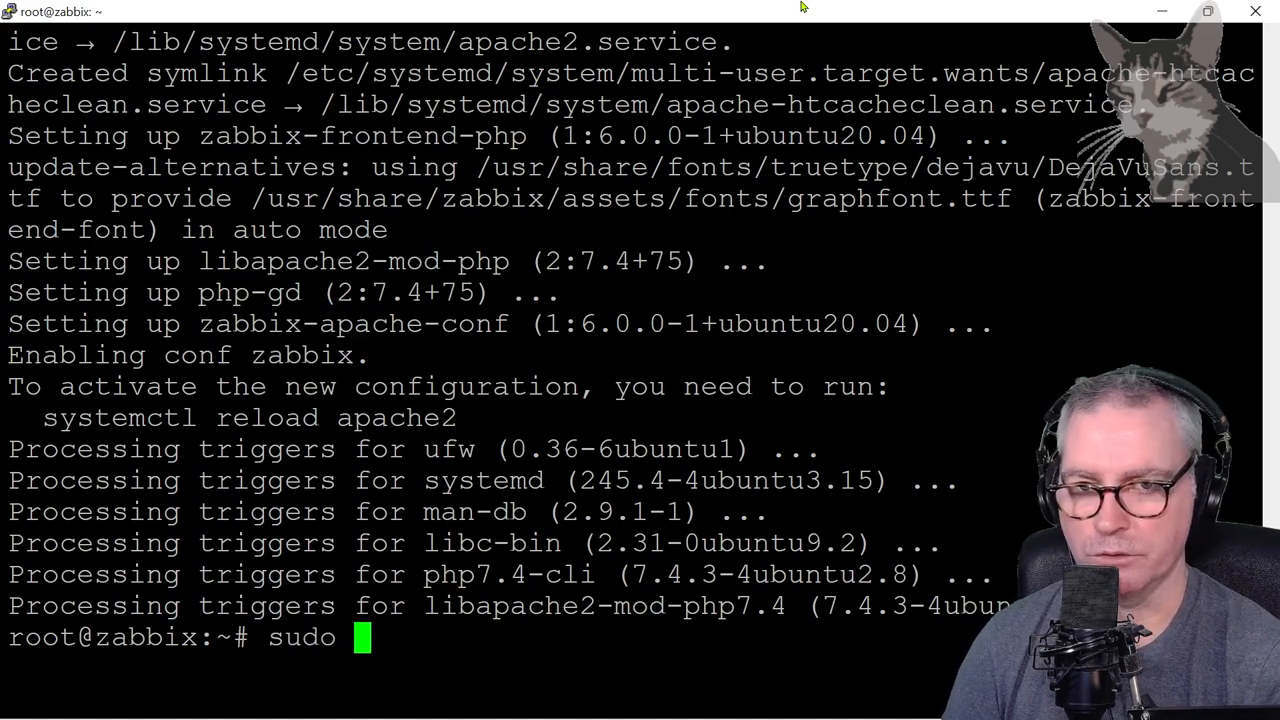
type("service")
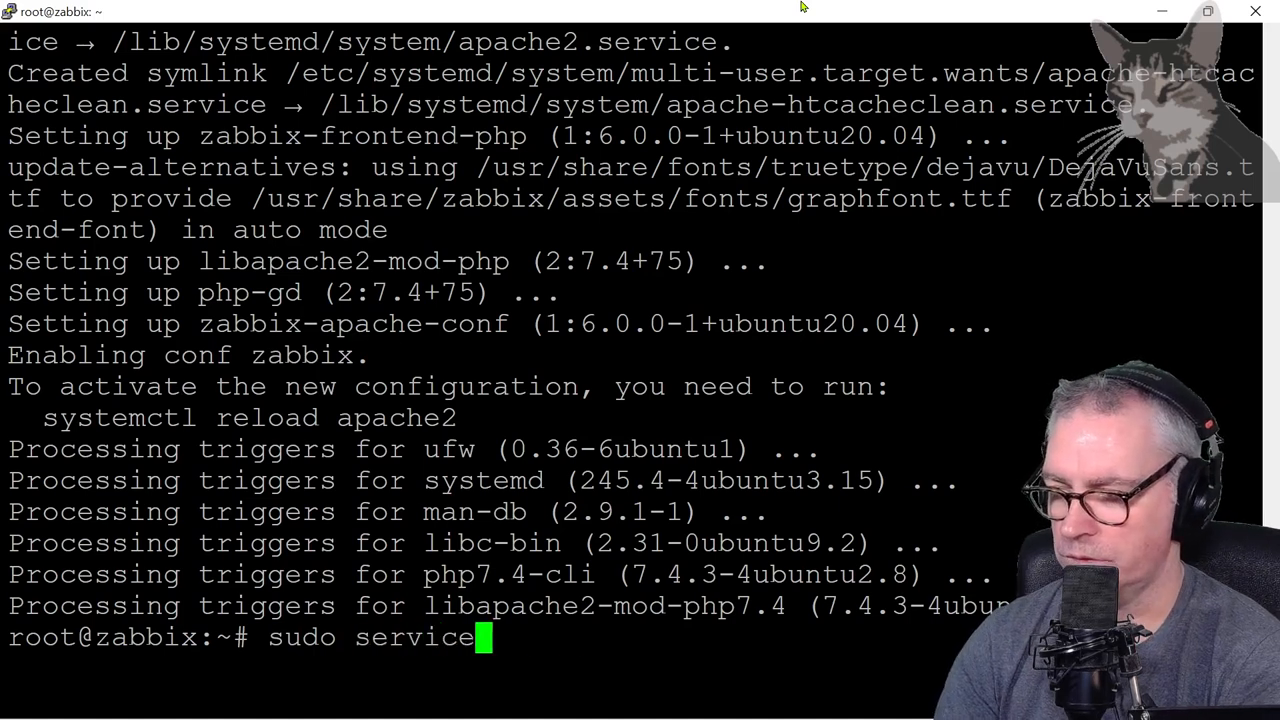
type("zabbix-")
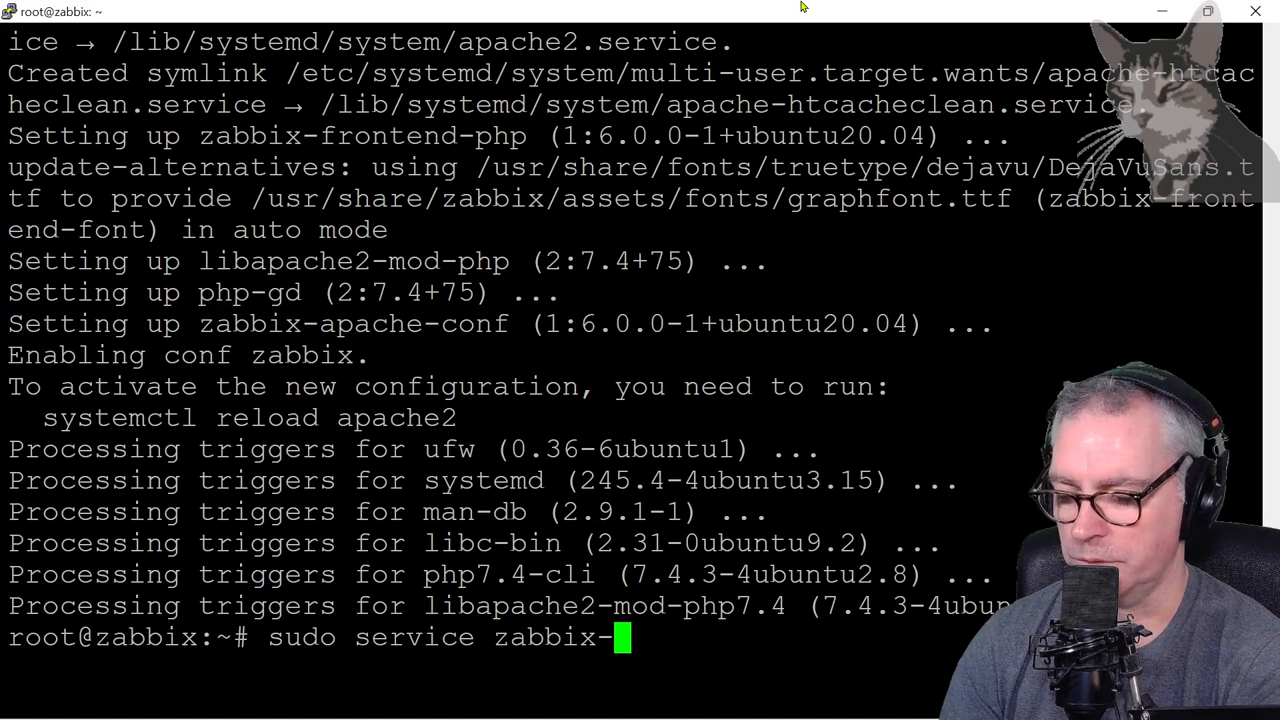
type("server")
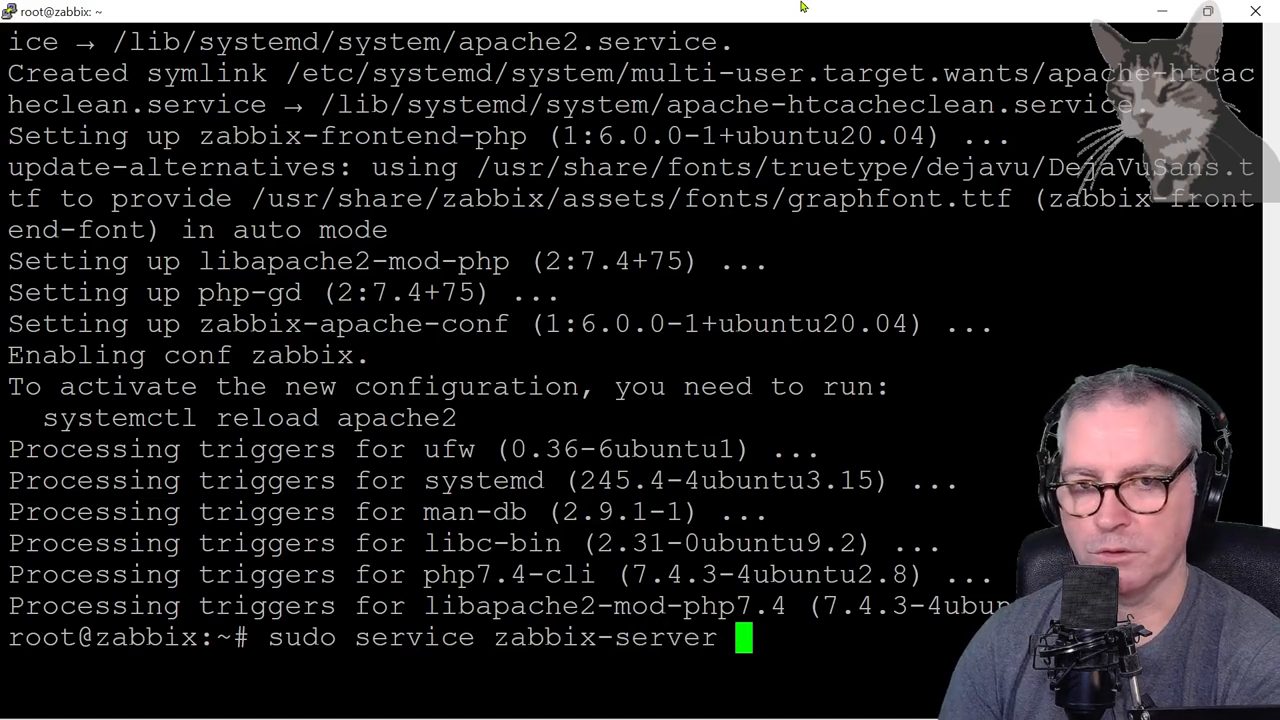
type("status")
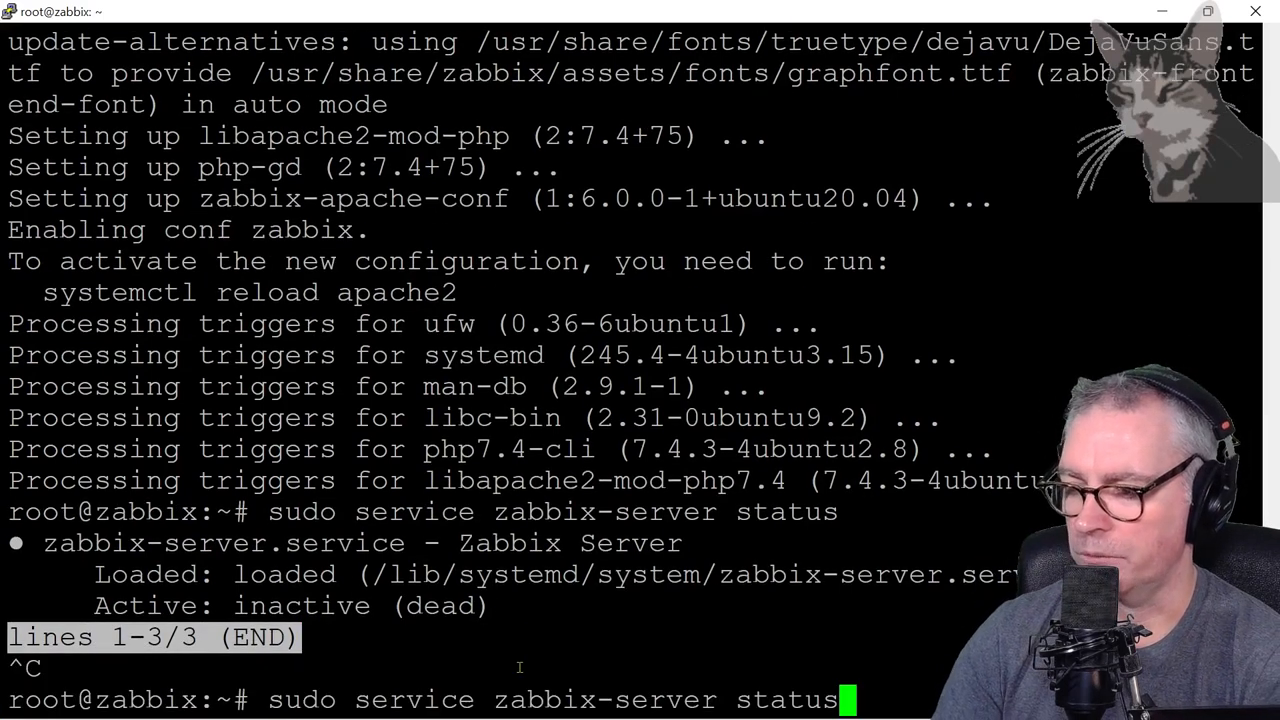
Edit the recalled command toward sudo service zabbix-agent status.
key("BackSpace")
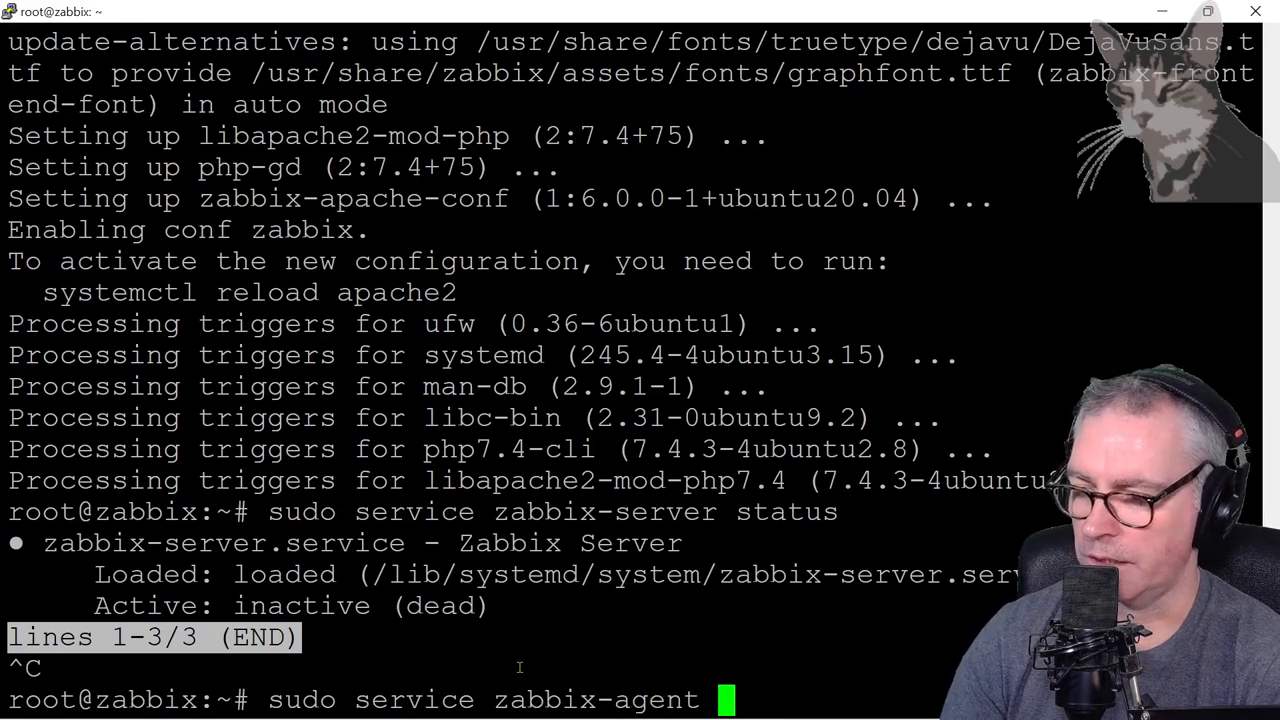
type("s")
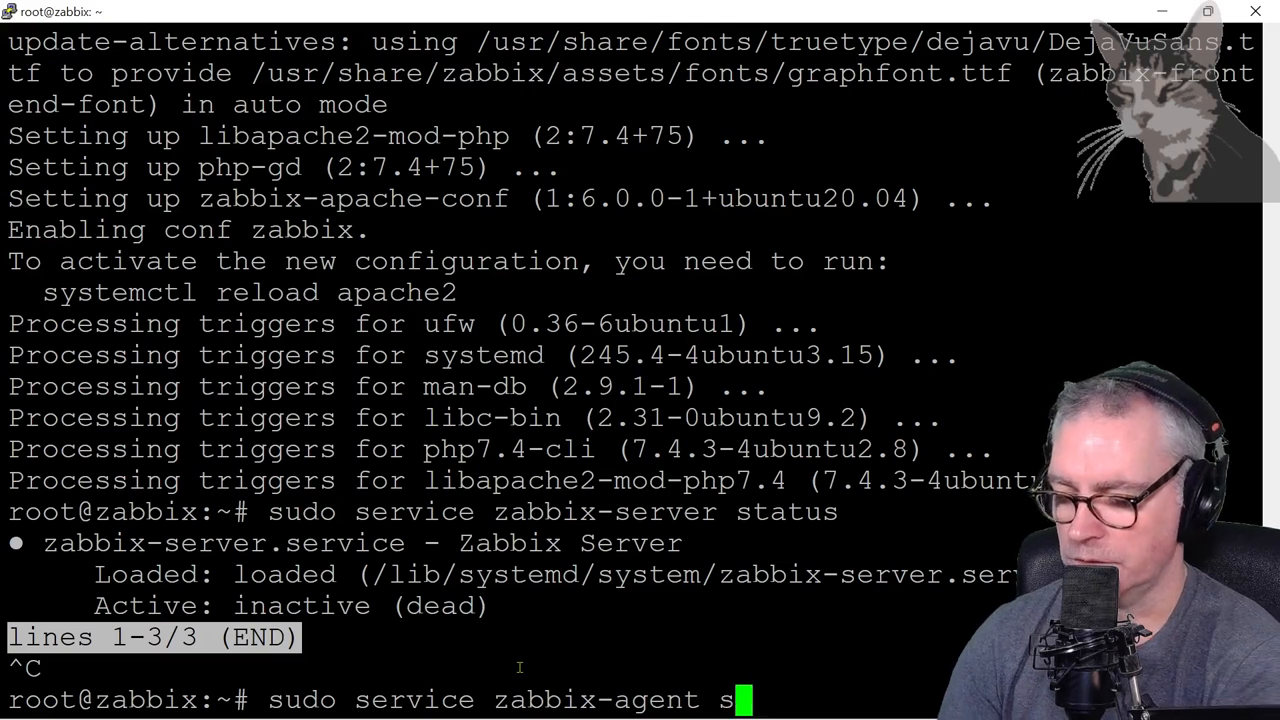